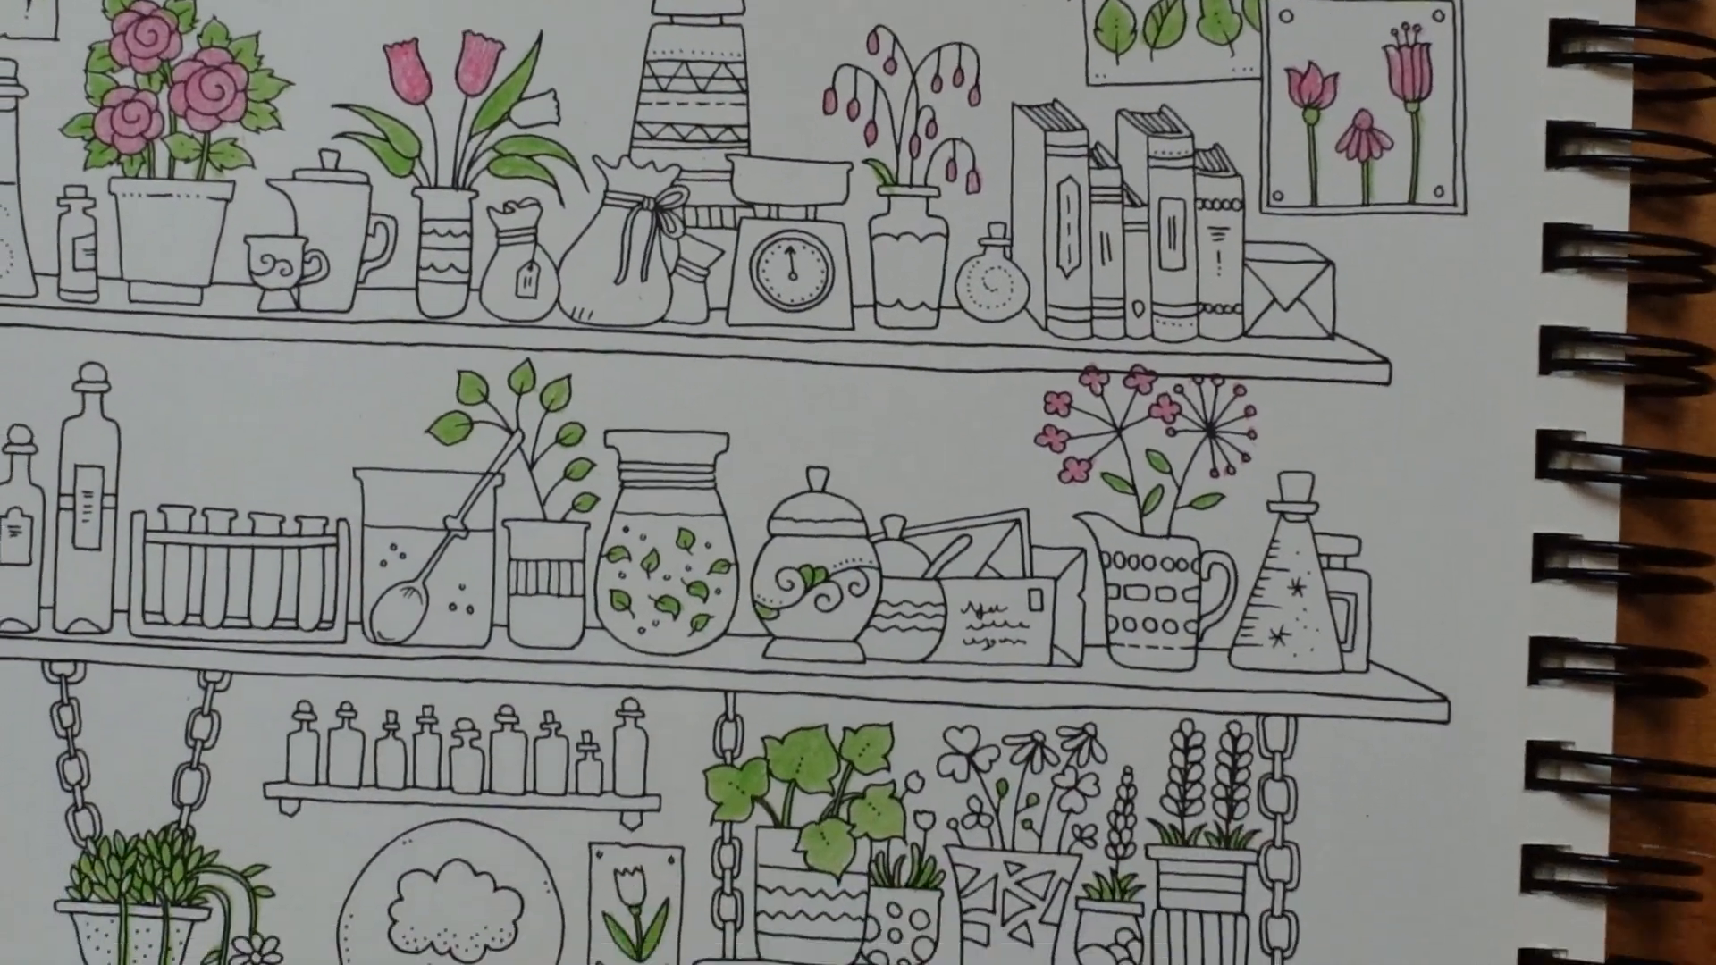
scroll(down, 3)
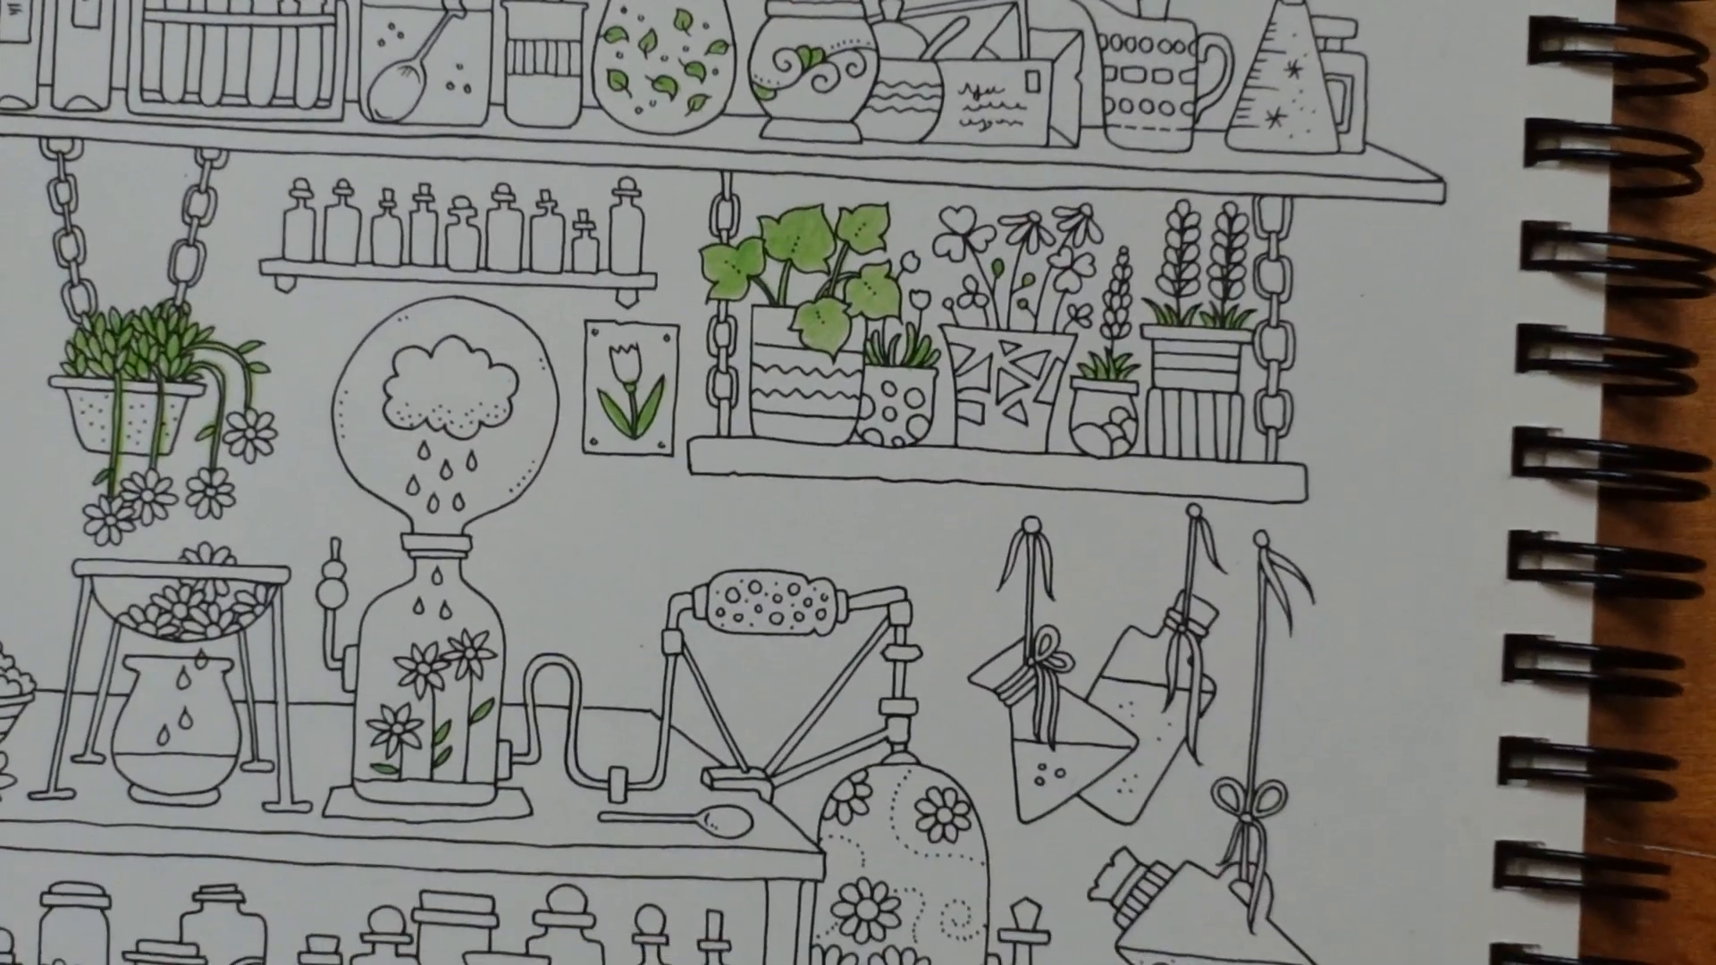